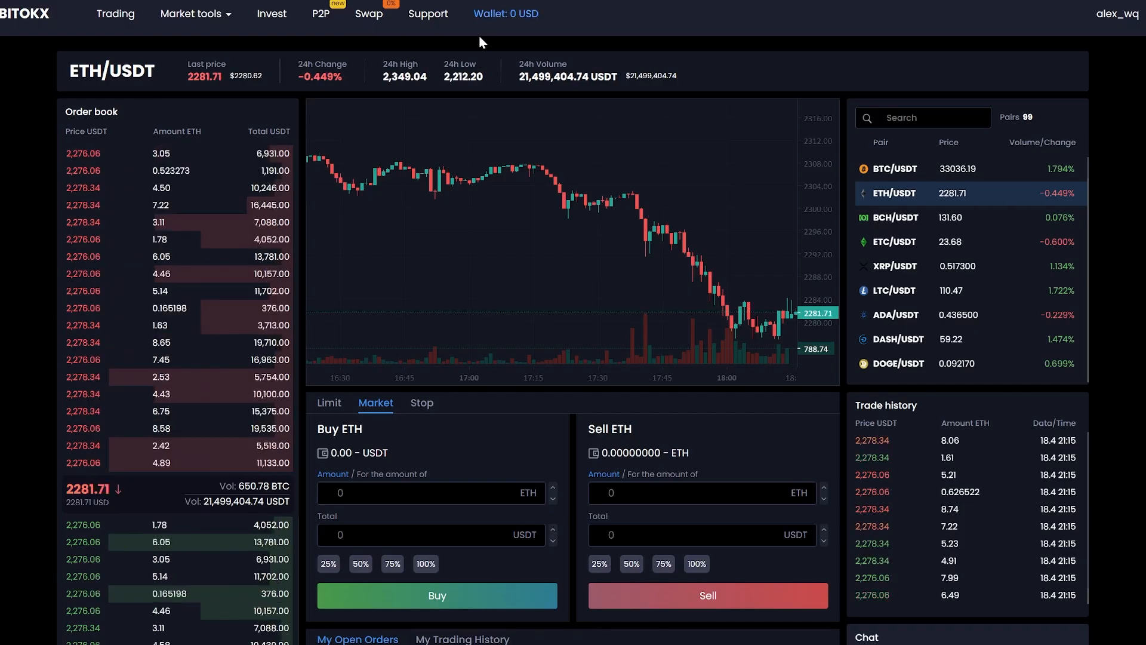
- Go from ETH/USDT trading to the zero-balance wallet overview and start a coin deposit
{"action": "left_click", "coordinate": [506, 13]}
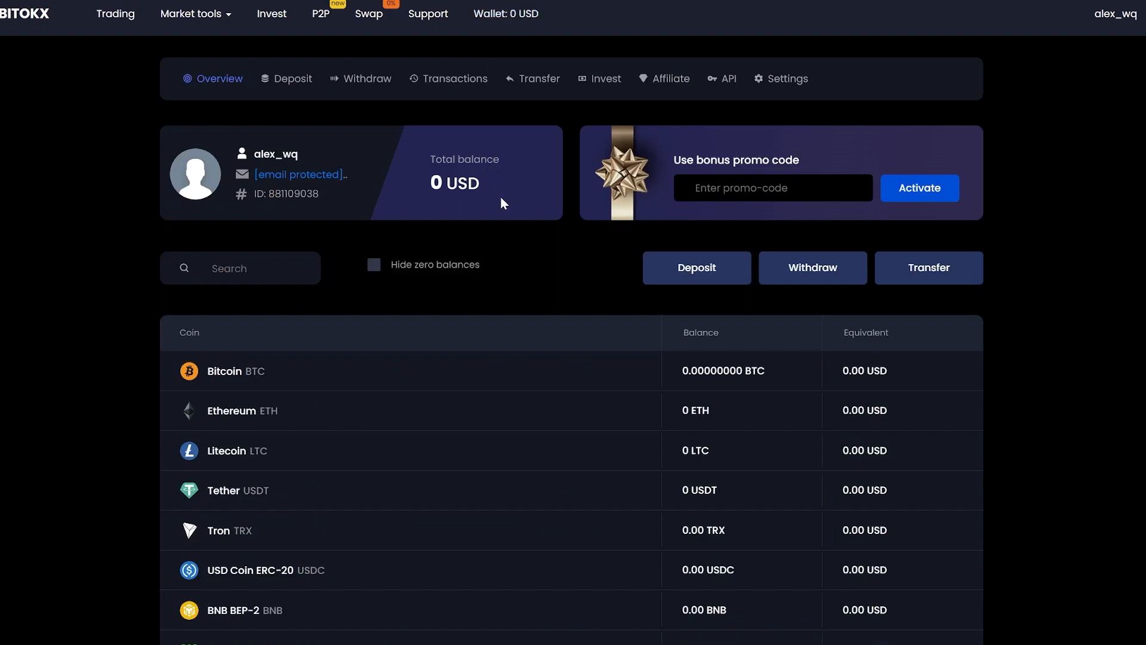
{"action": "mouse_move", "coordinate": [616, 318]}
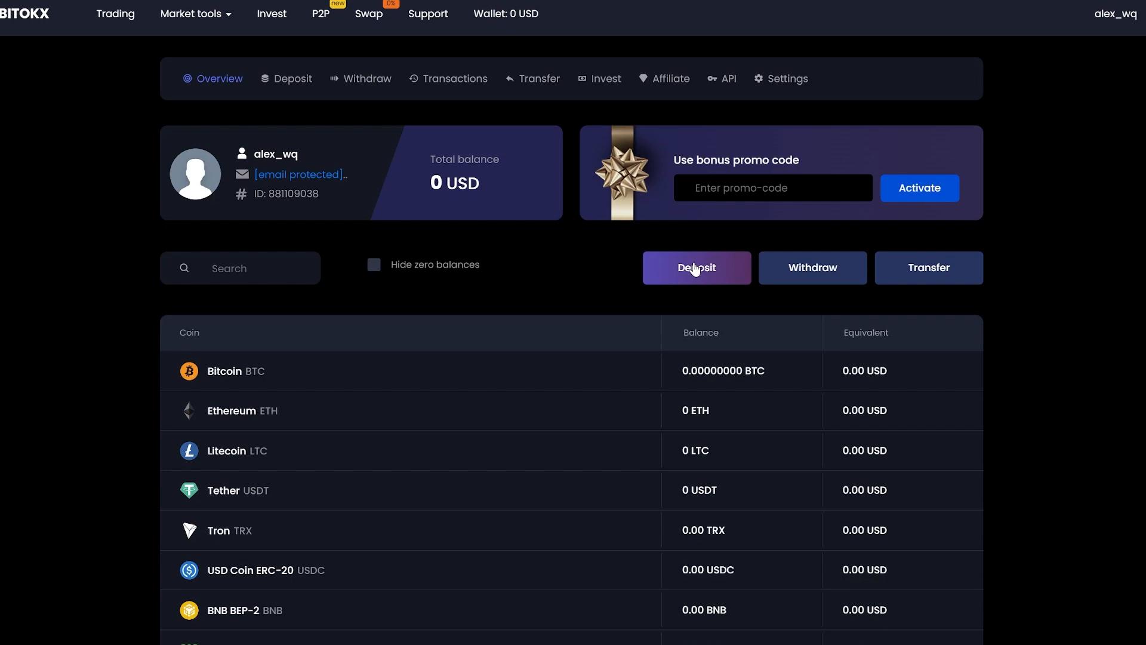
{"action": "left_click", "coordinate": [695, 267]}
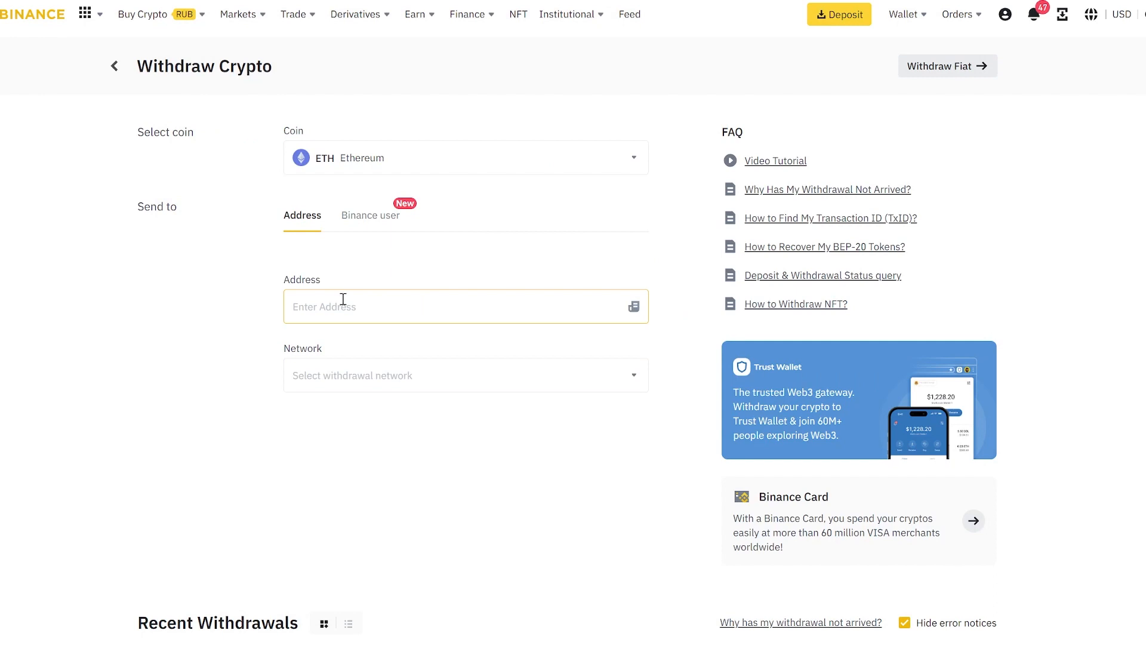
- Enter 6 ETH as the withdrawal amount to the pasted address on the ERC20 network
{"action": "type", "text": "6"}
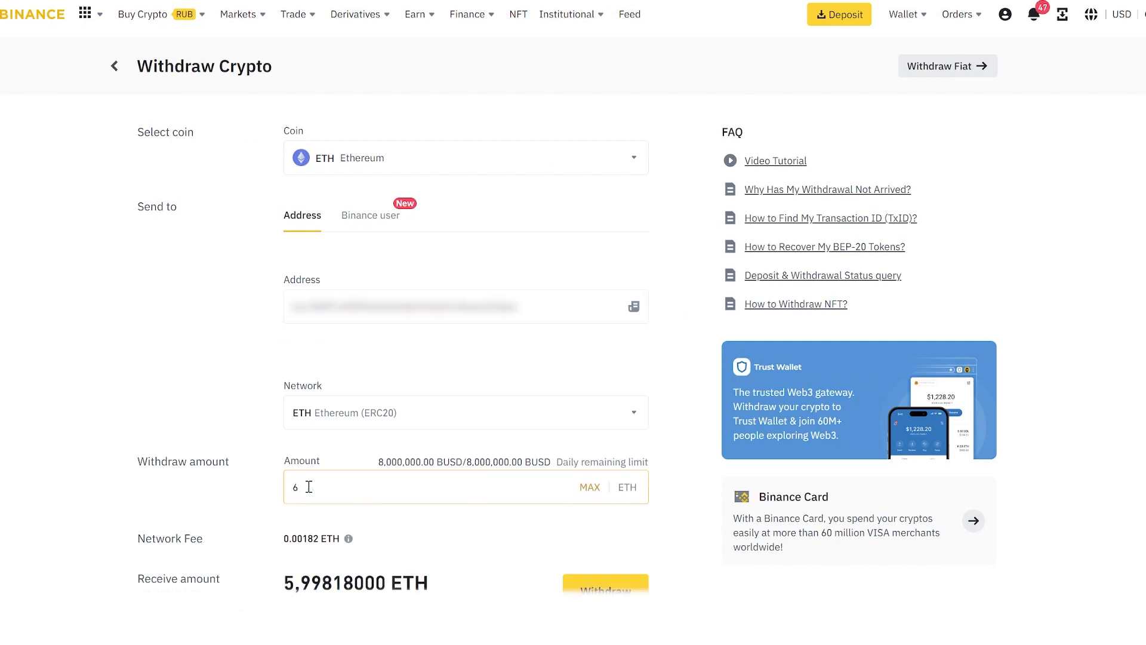
{"action": "mouse_move", "coordinate": [347, 493]}
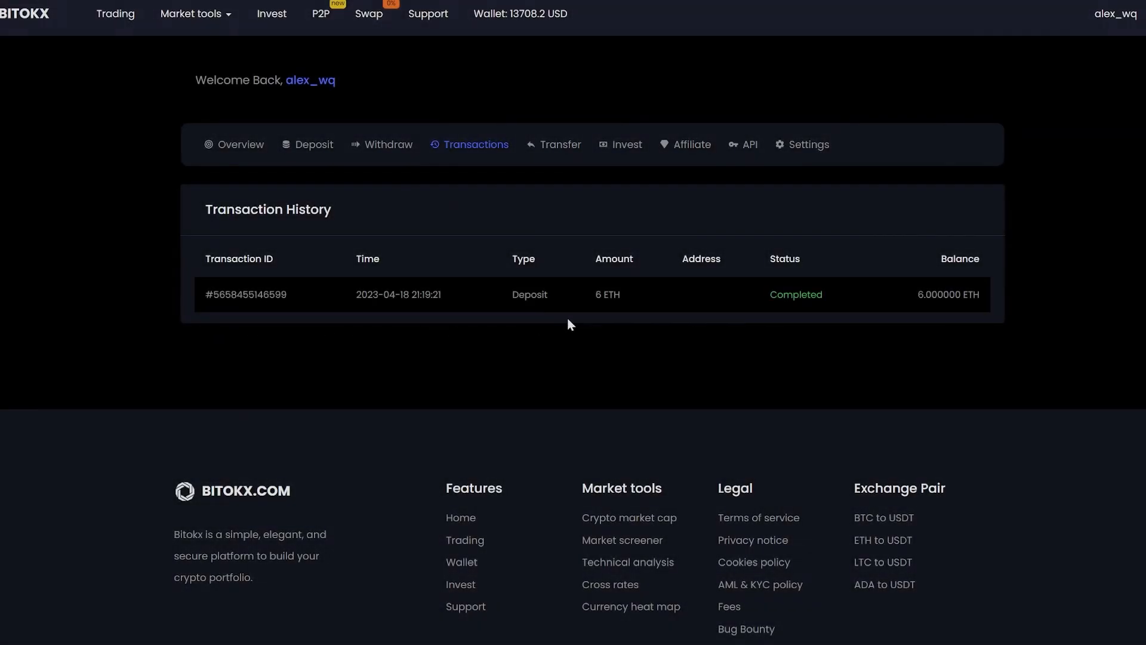
{"action": "mouse_move", "coordinate": [846, 325]}
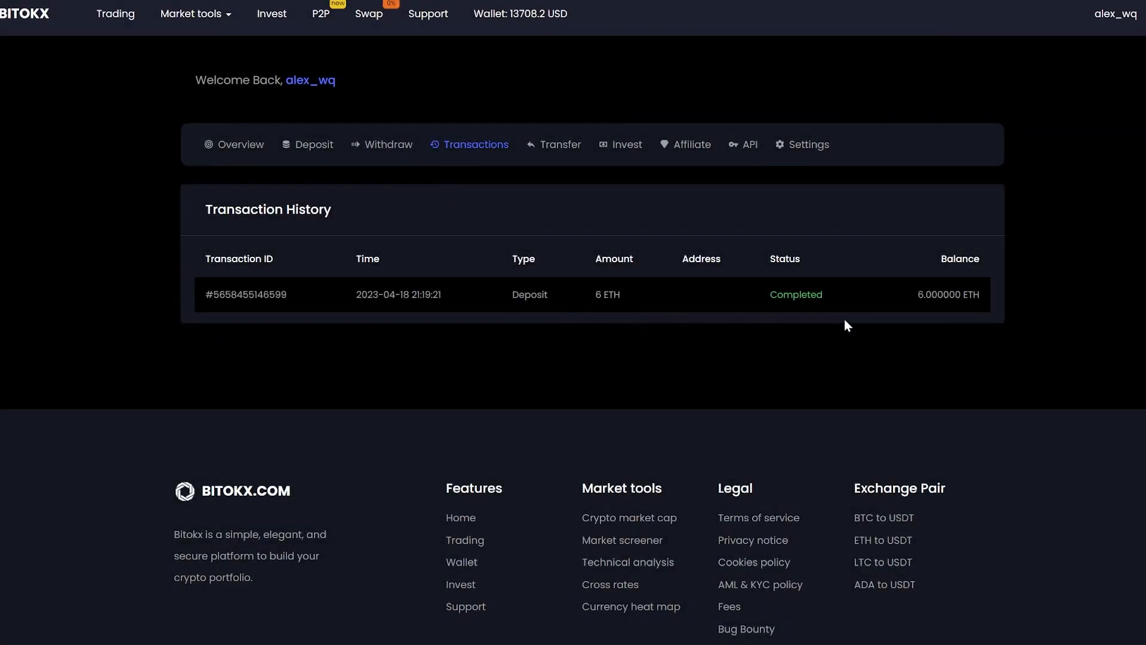
{"action": "mouse_move", "coordinate": [911, 169]}
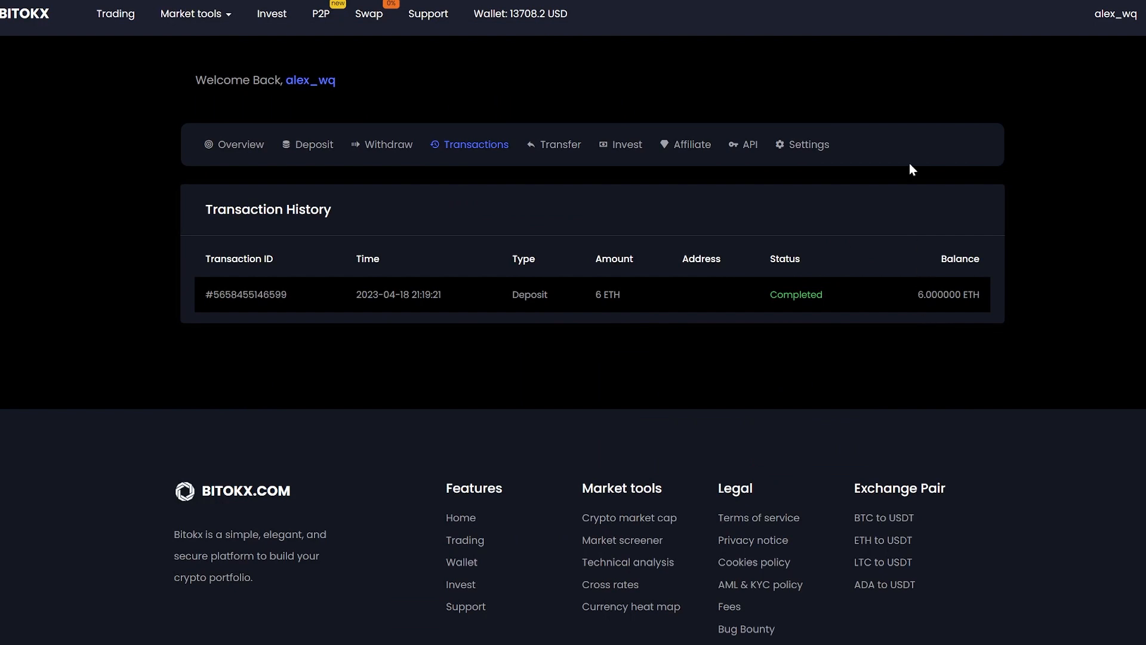
{"action": "mouse_move", "coordinate": [540, 32]}
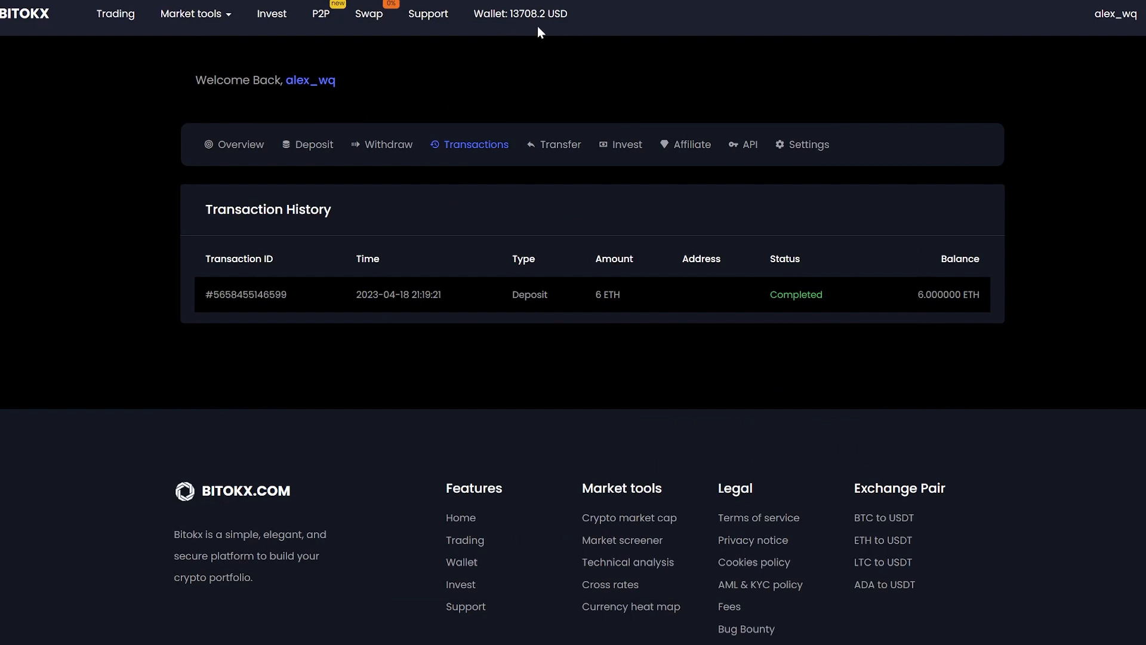
{"action": "mouse_move", "coordinate": [538, 38]}
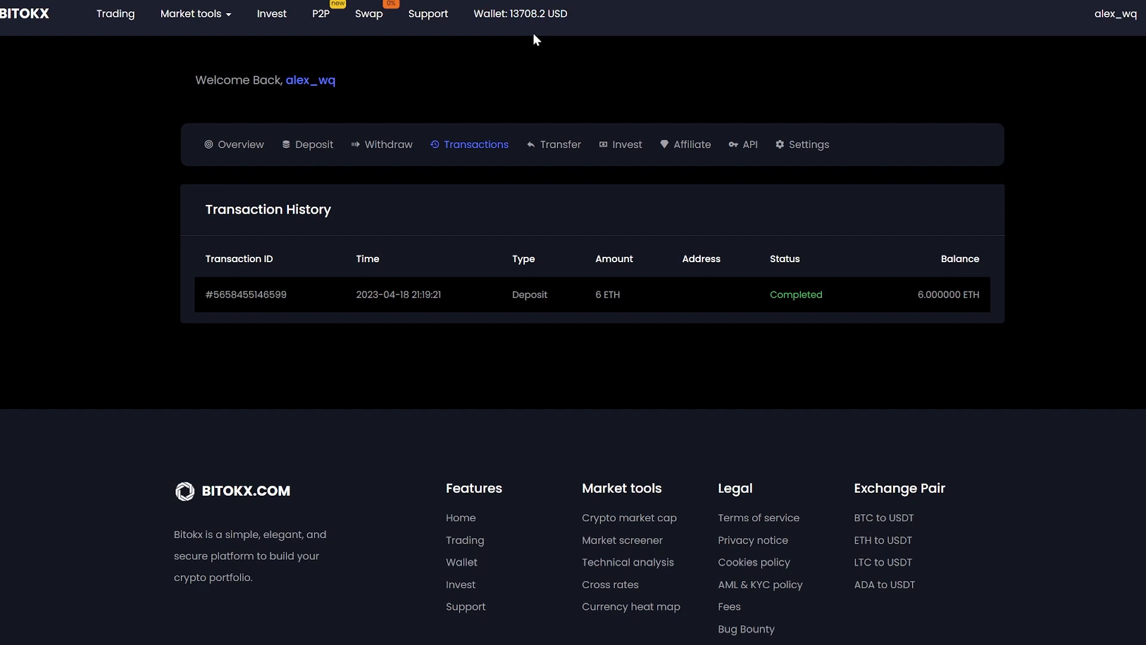
{"action": "mouse_move", "coordinate": [105, 34]}
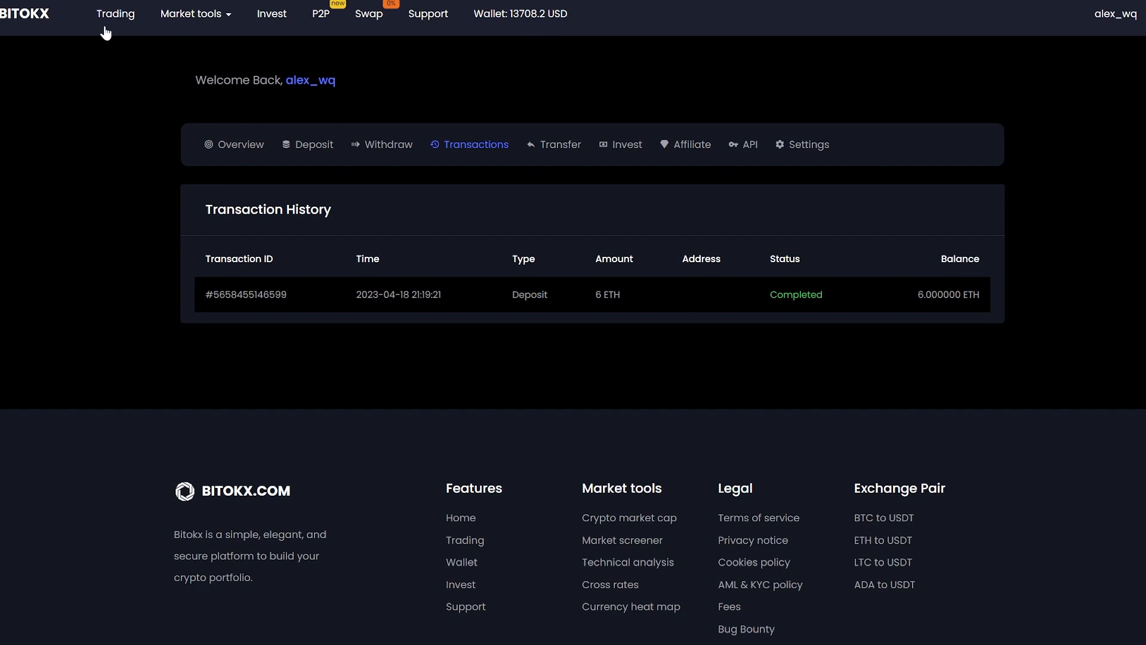
- Market-sell the entire 6 ETH balance on ETH/USDT, then check the 13717.66 USDT wallet balance
{"action": "left_click", "coordinate": [115, 13]}
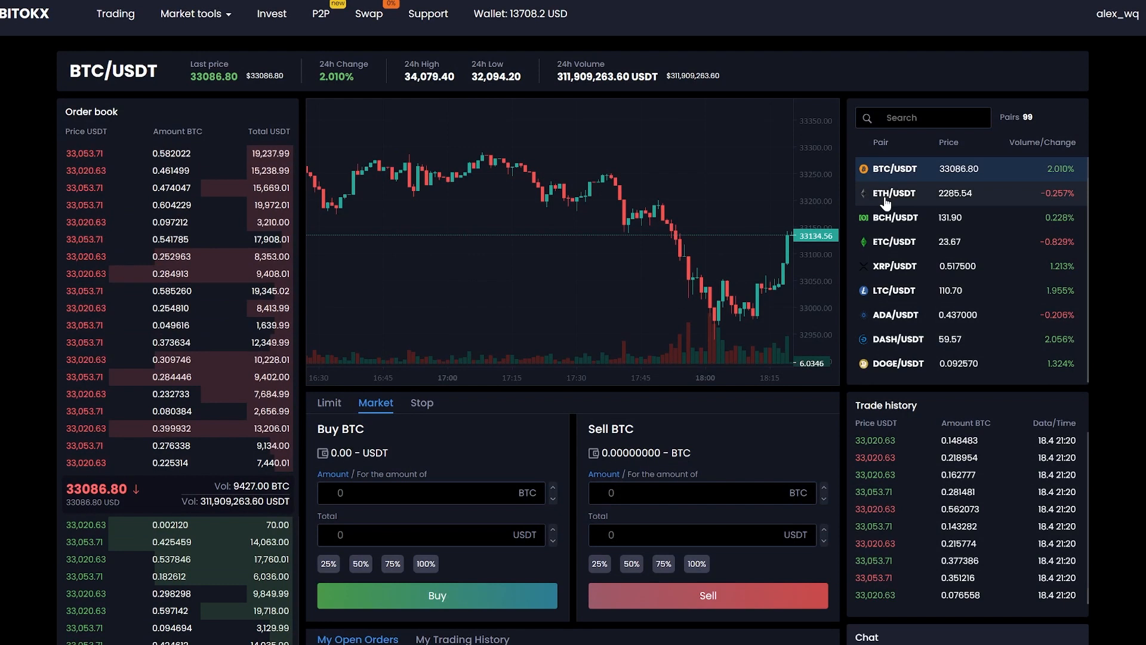
{"action": "left_click", "coordinate": [893, 193]}
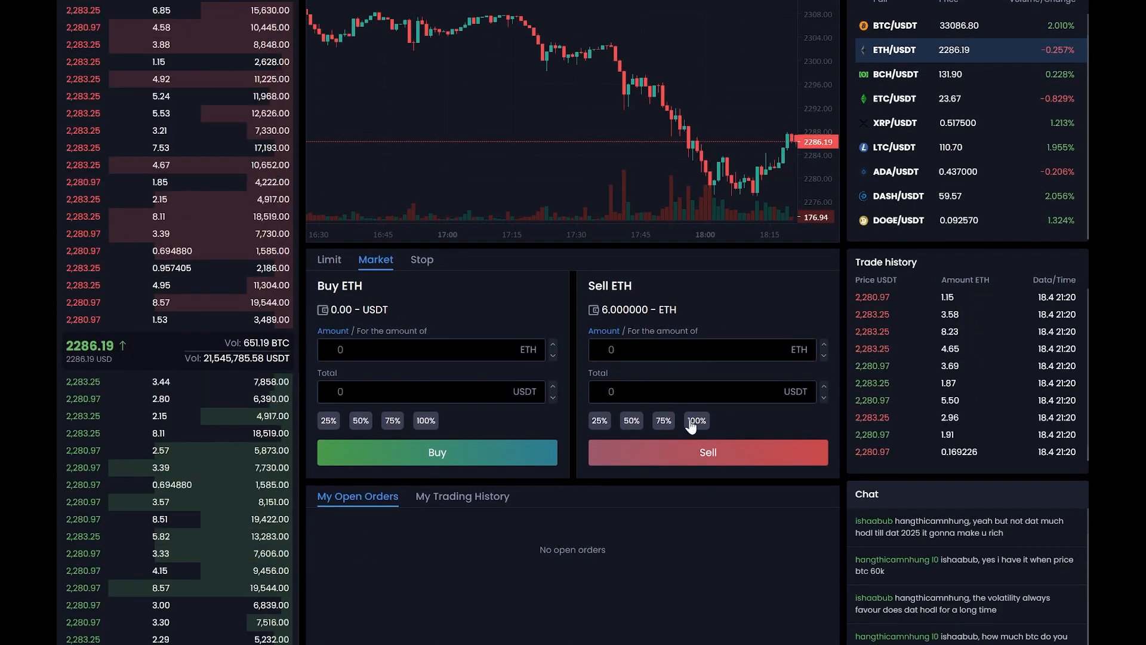
{"action": "left_click", "coordinate": [695, 421]}
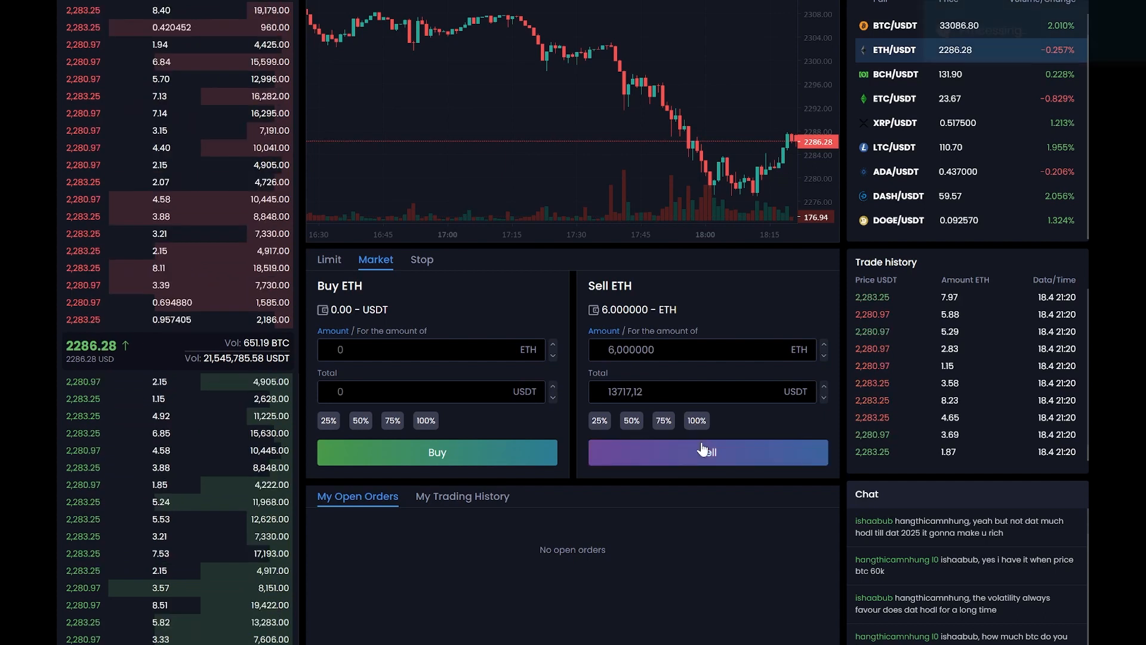
{"action": "left_click", "coordinate": [707, 451]}
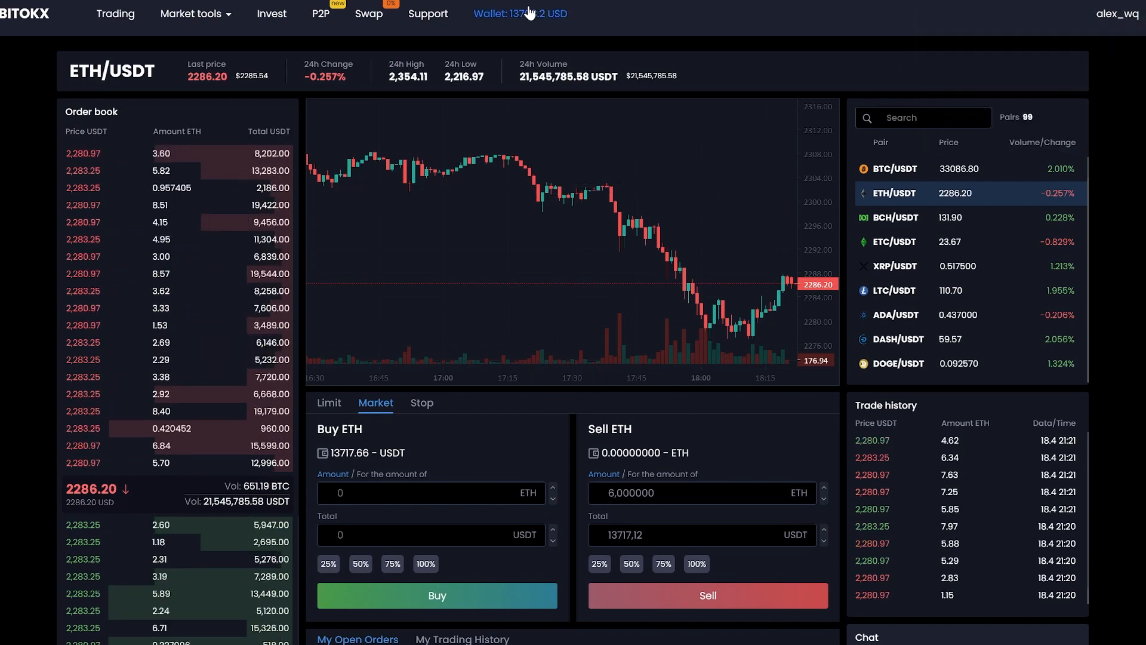
{"action": "left_click", "coordinate": [490, 13]}
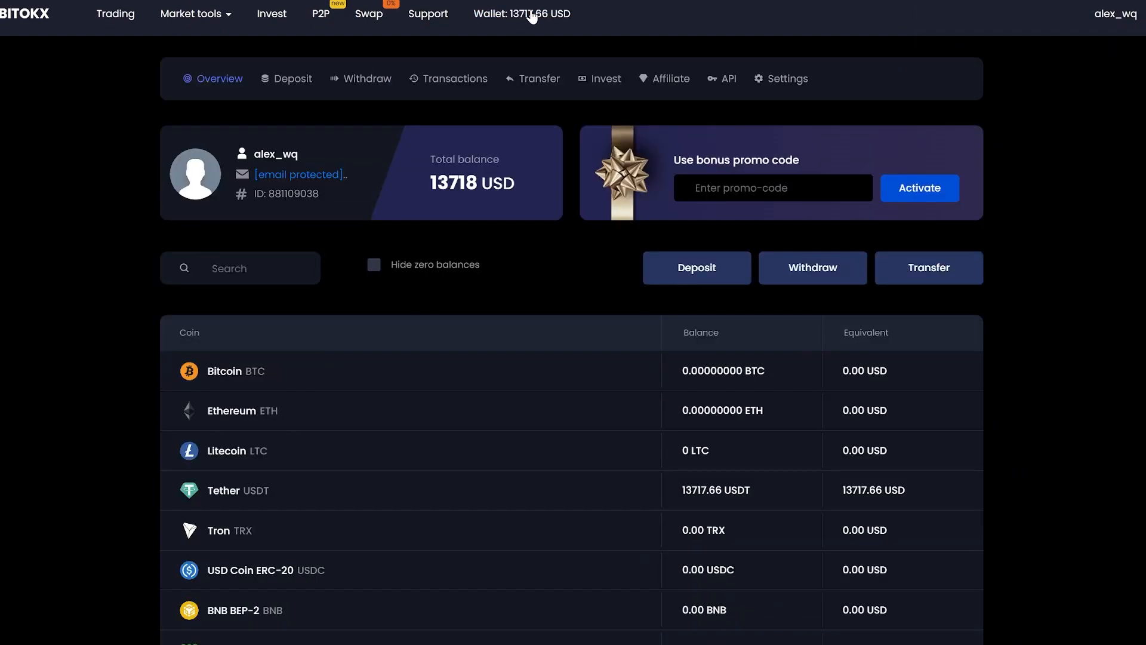
{"action": "mouse_move", "coordinate": [844, 347]}
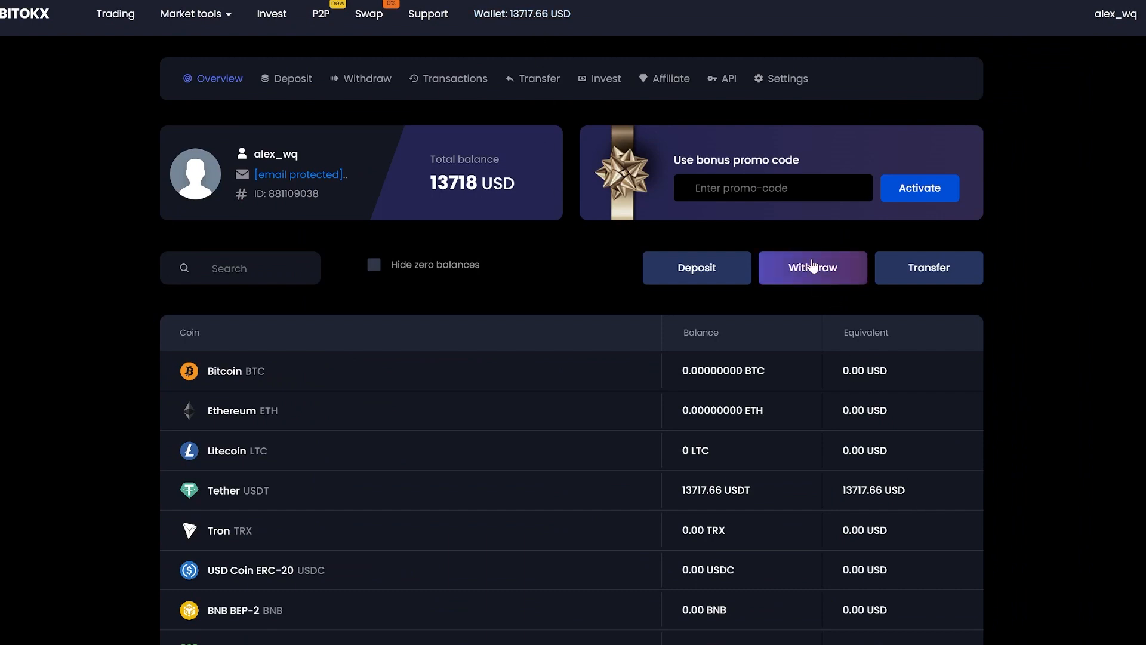
- Submit a 13717 USDT TRC-20 withdrawal to the external destination address
{"action": "left_click", "coordinate": [812, 267]}
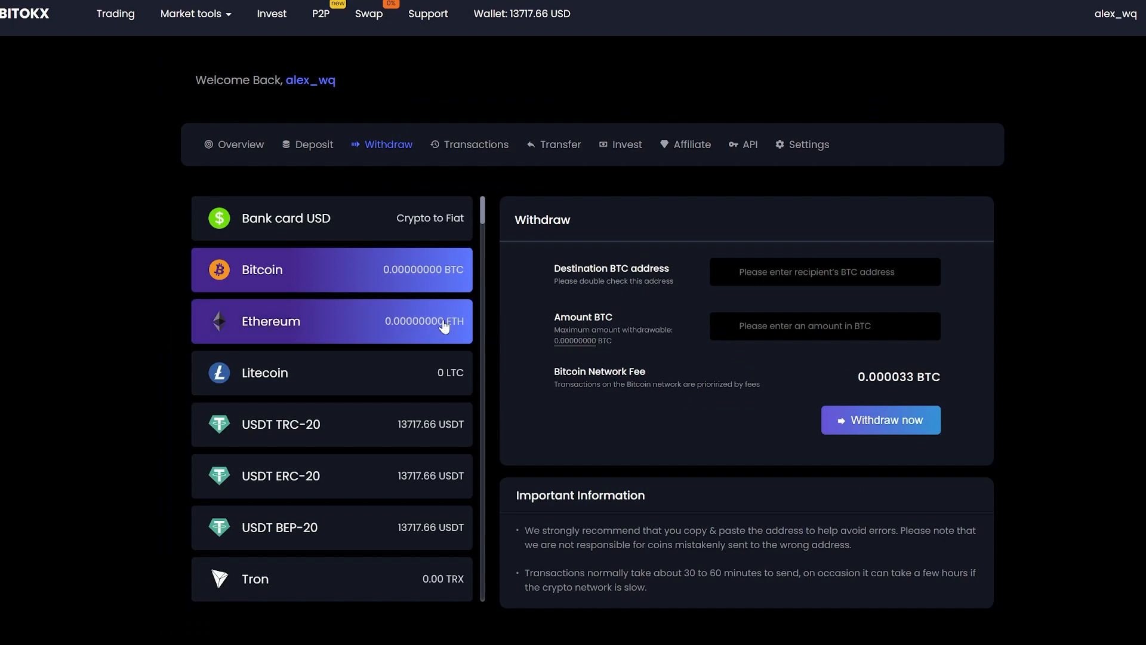
{"action": "left_click", "coordinate": [331, 423]}
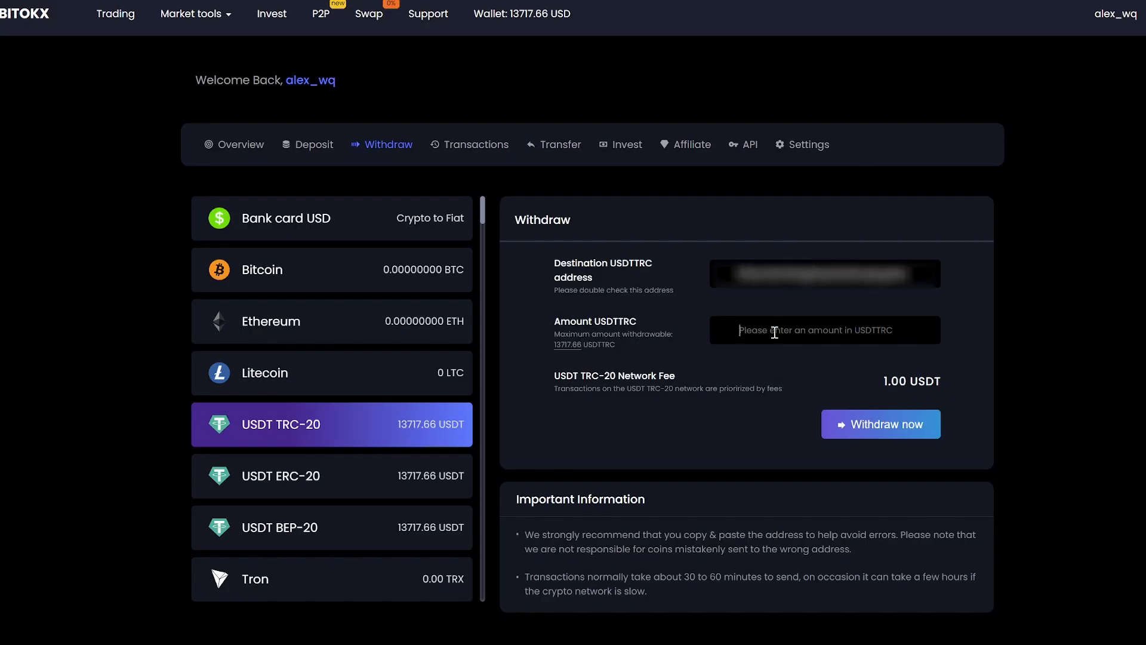
{"action": "type", "text": "13717"}
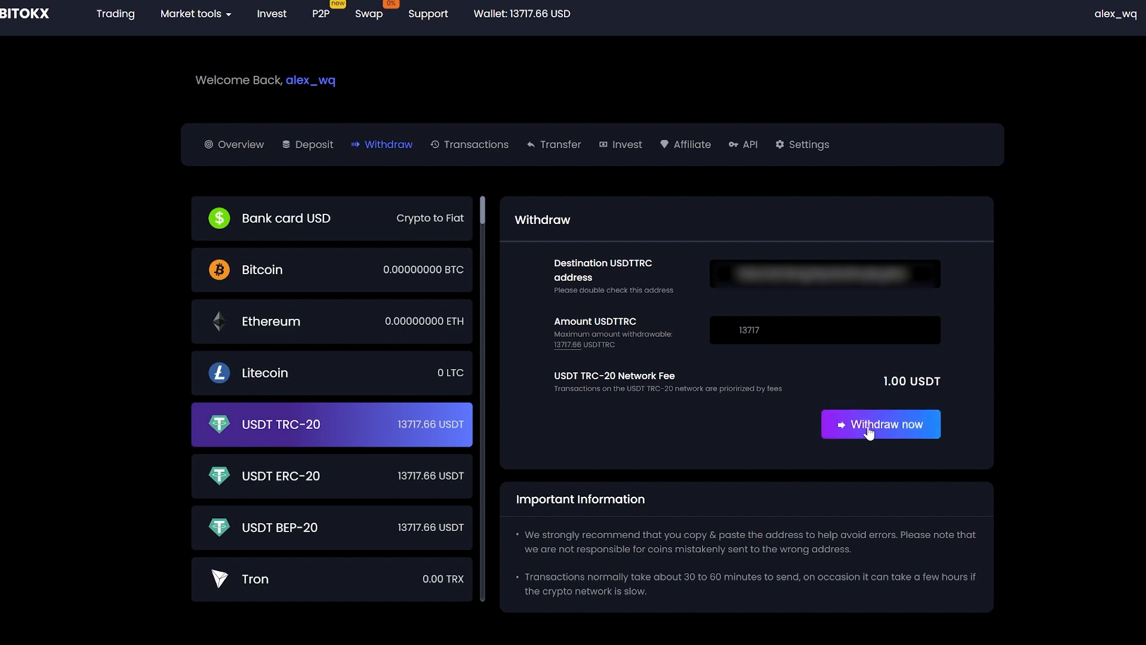
{"action": "left_click", "coordinate": [880, 423]}
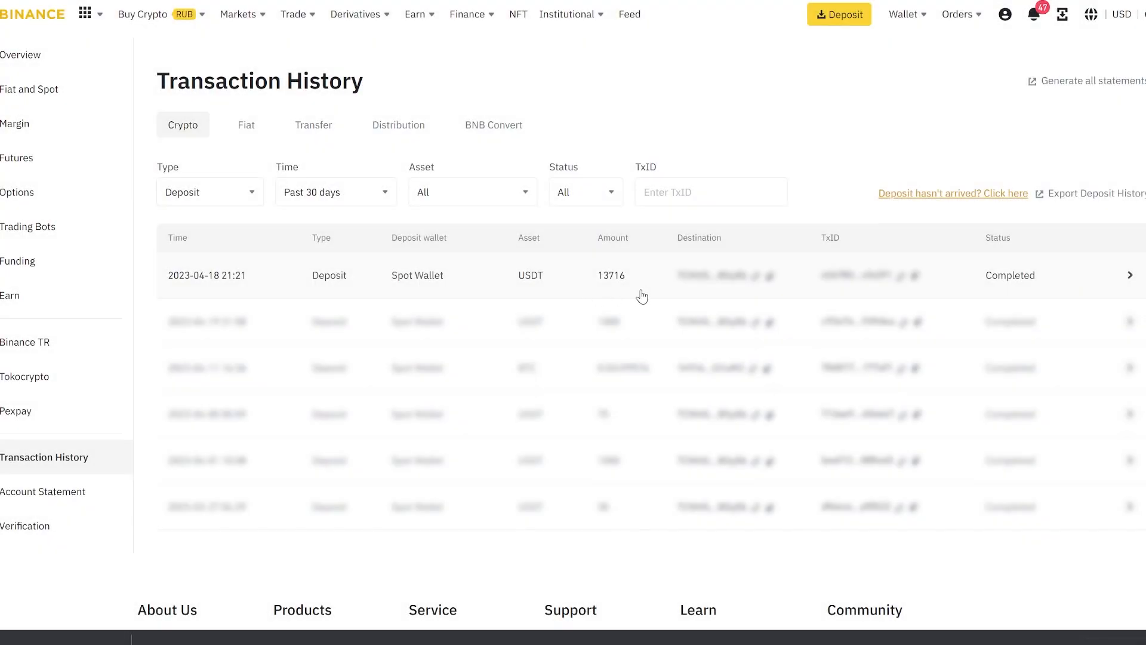
{"action": "mouse_move", "coordinate": [616, 291]}
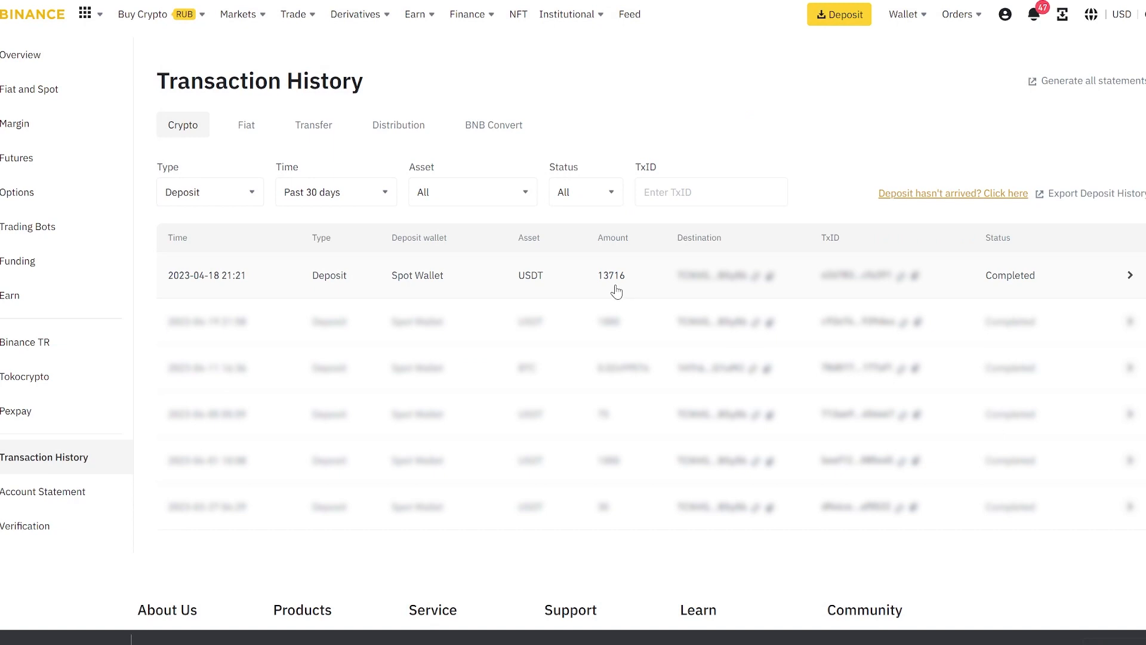
{"action": "mouse_move", "coordinate": [615, 292]}
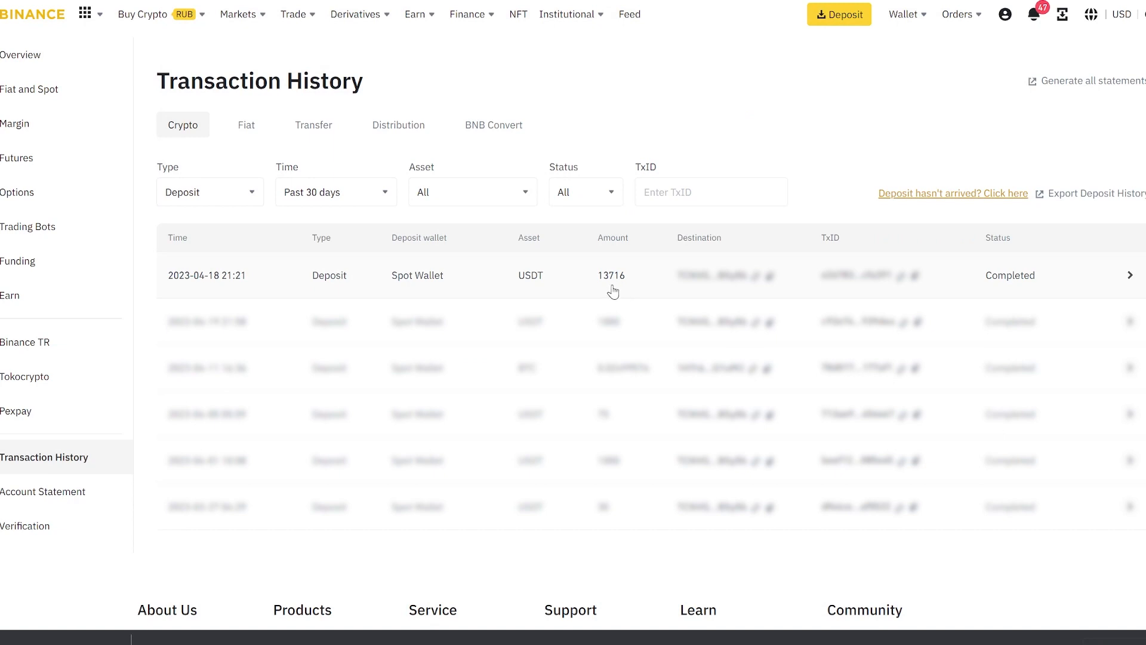